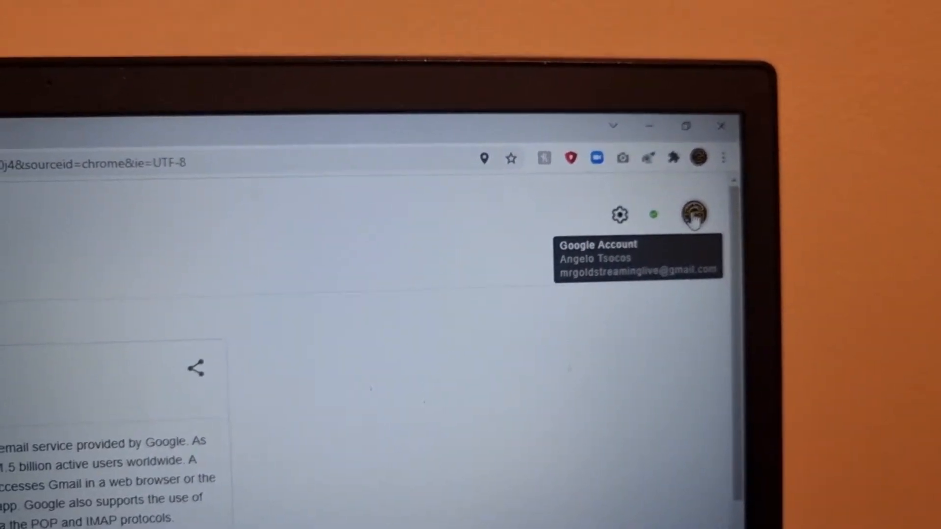
# Bring up the signed-in Google account's options from the profile avatar.
pyautogui.click(619, 214)
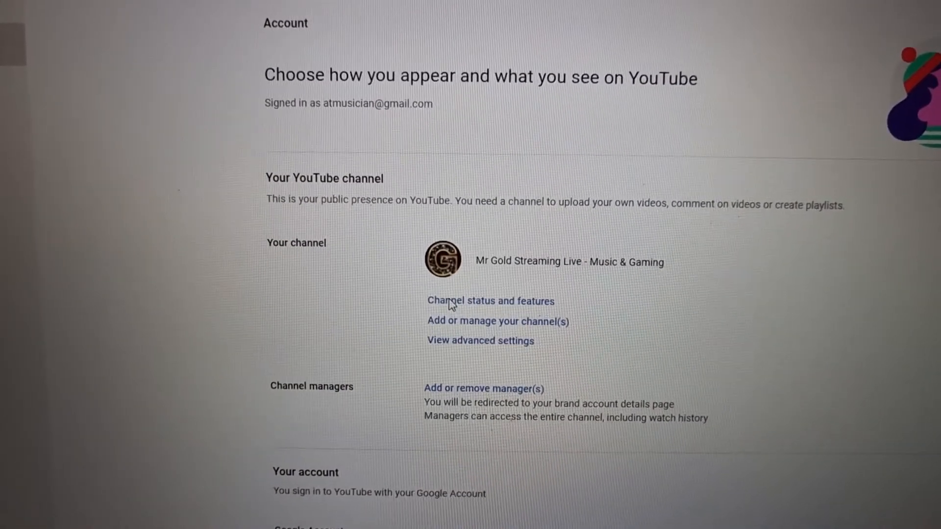
pyautogui.click(483, 388)
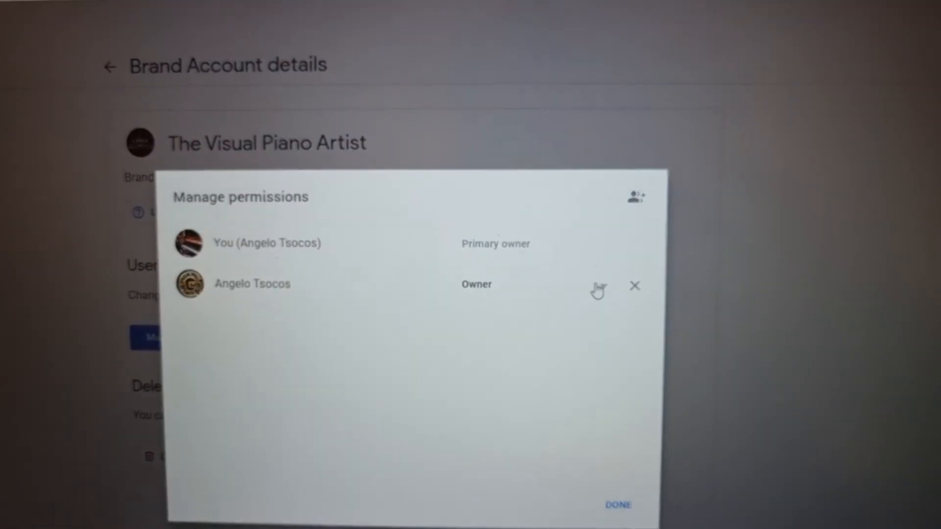
# Start transferring primary ownership to the second owner and respond to the confirmation prompt.
pyautogui.click(597, 288)
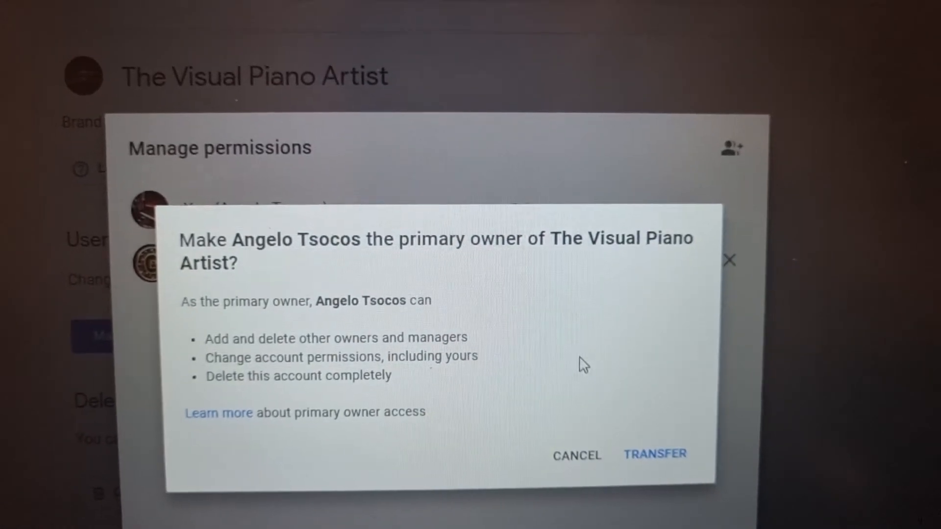
pyautogui.click(576, 455)
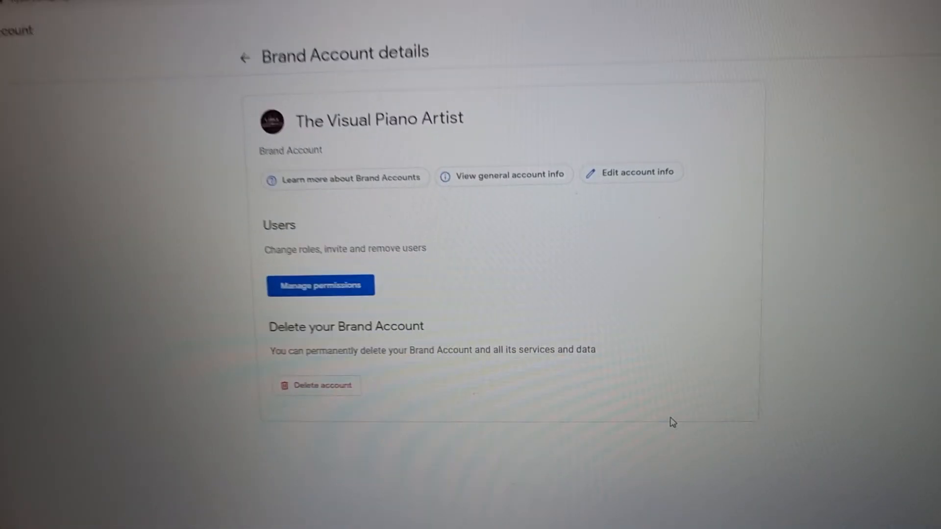